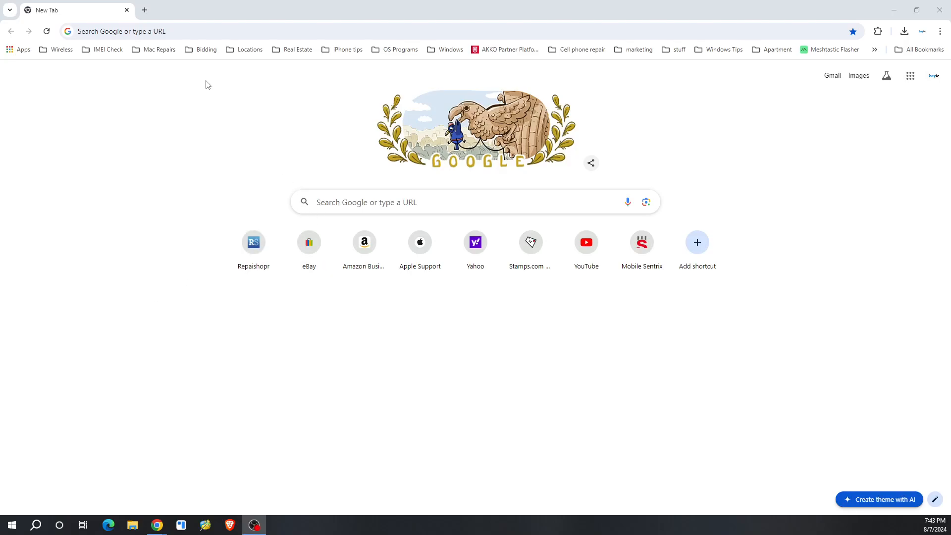
{"action": "mouse_move", "coordinate": [529, 126]}
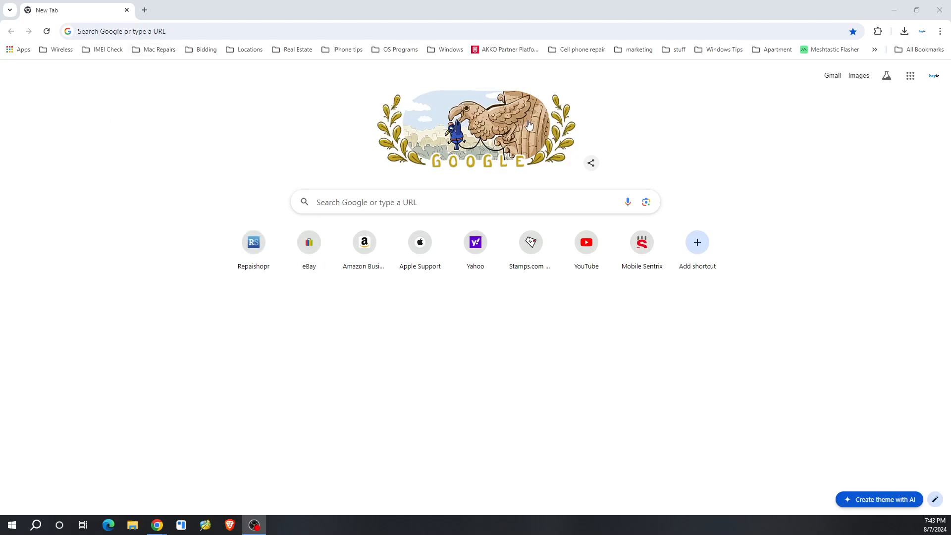
{"action": "mouse_move", "coordinate": [511, 105]}
{"action": "type", "text": "m"}
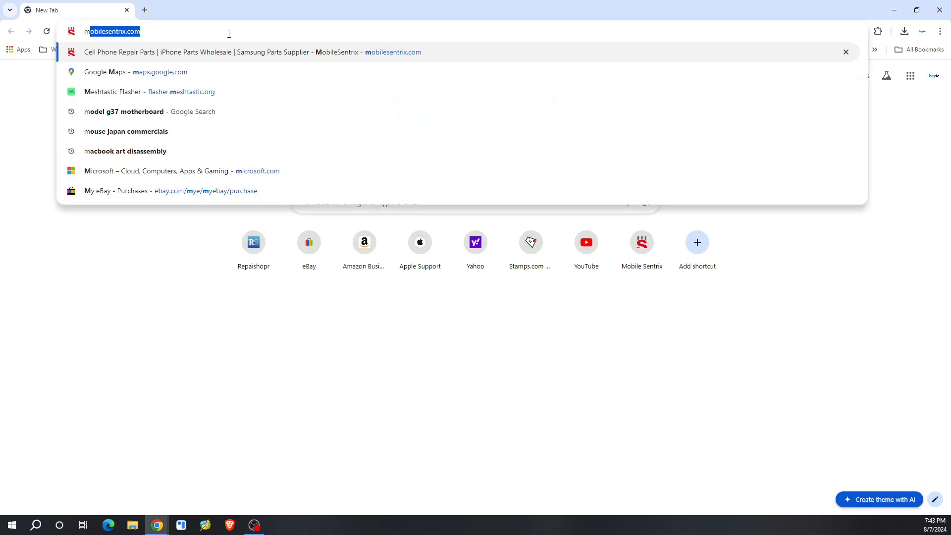
{"action": "mouse_move", "coordinate": [190, 98]}
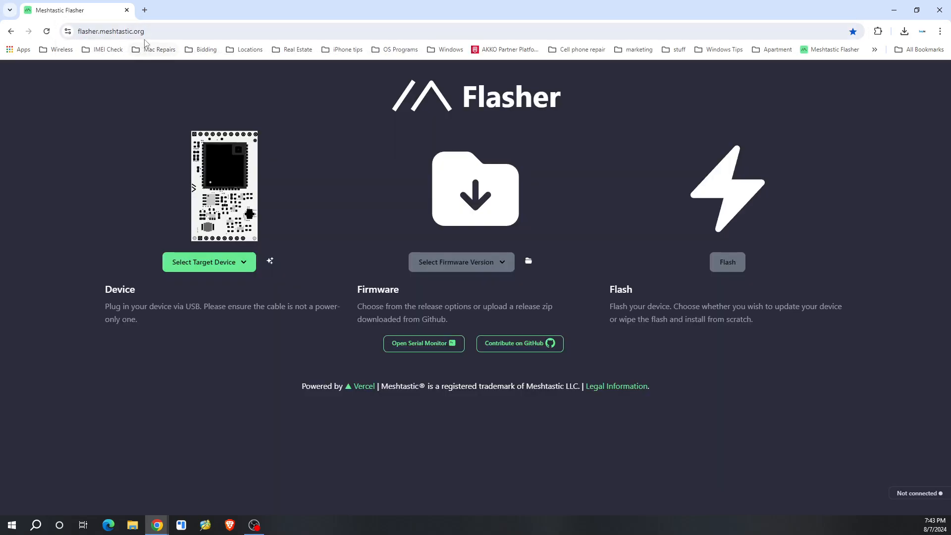
{"action": "mouse_move", "coordinate": [268, 258]}
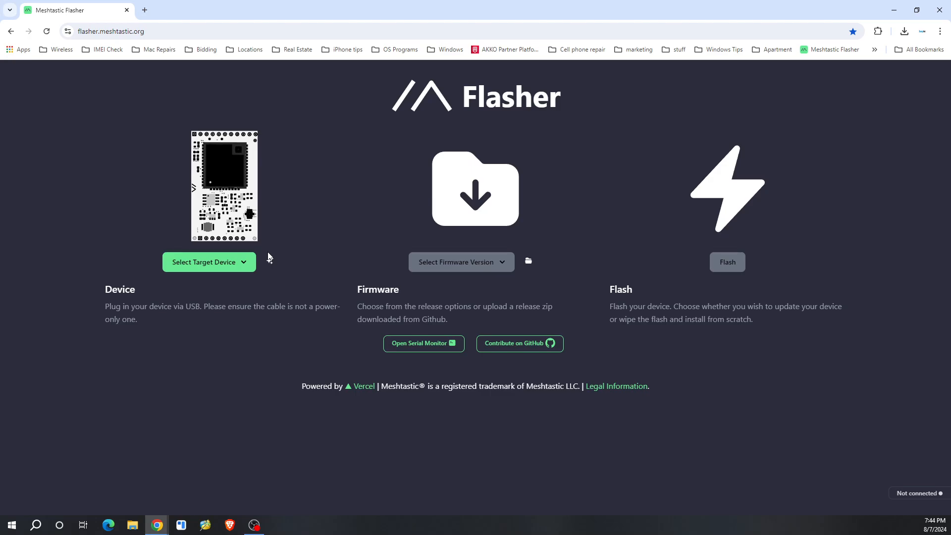
Step: Choose RAK WisBlock 4631 as the target device
{"action": "left_click", "coordinate": [208, 261]}
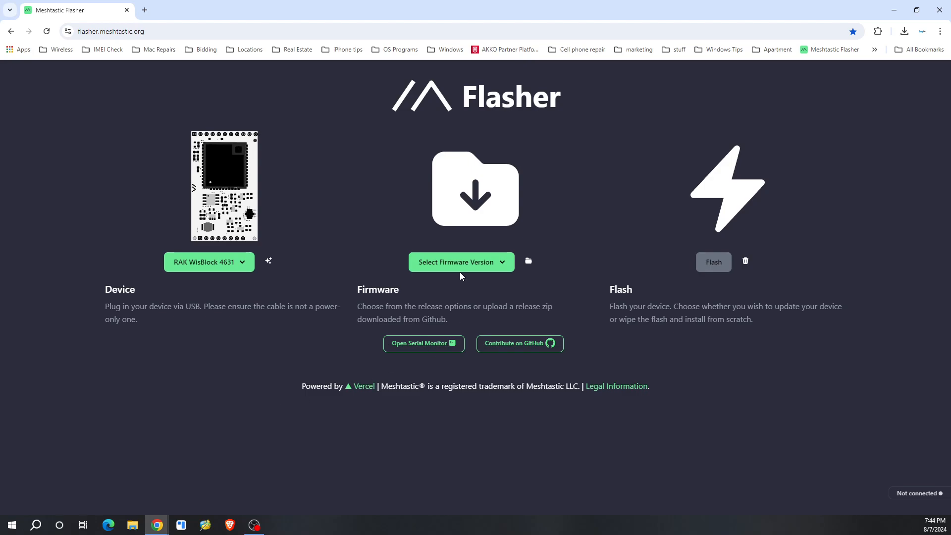
Step: Select firmware version 2.3.12.24458a7 Beta from the version list
{"action": "left_click", "coordinate": [460, 262]}
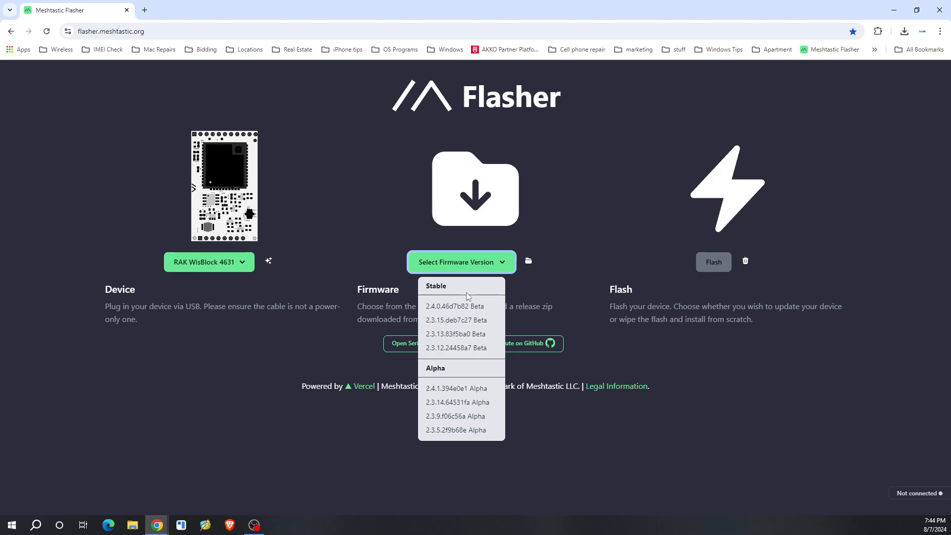
{"action": "mouse_move", "coordinate": [447, 369]}
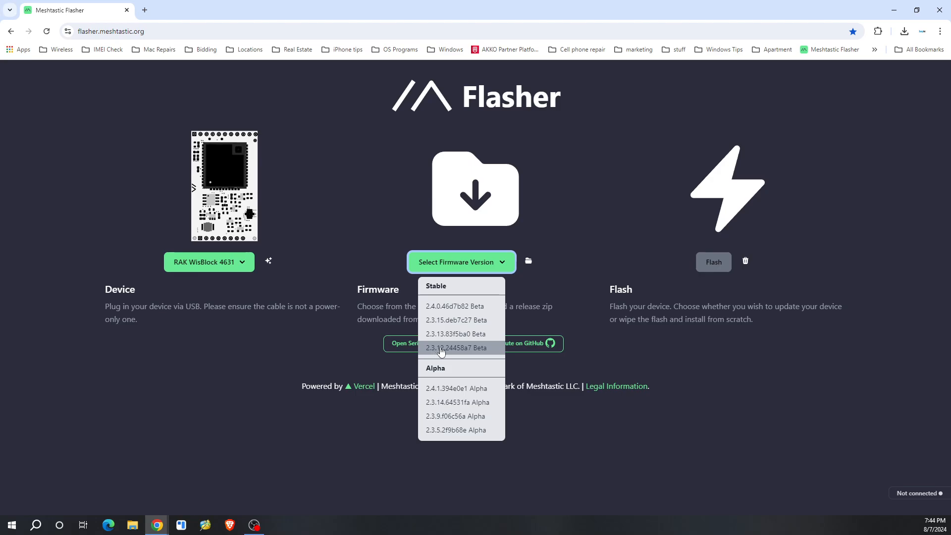
{"action": "mouse_move", "coordinate": [454, 349]}
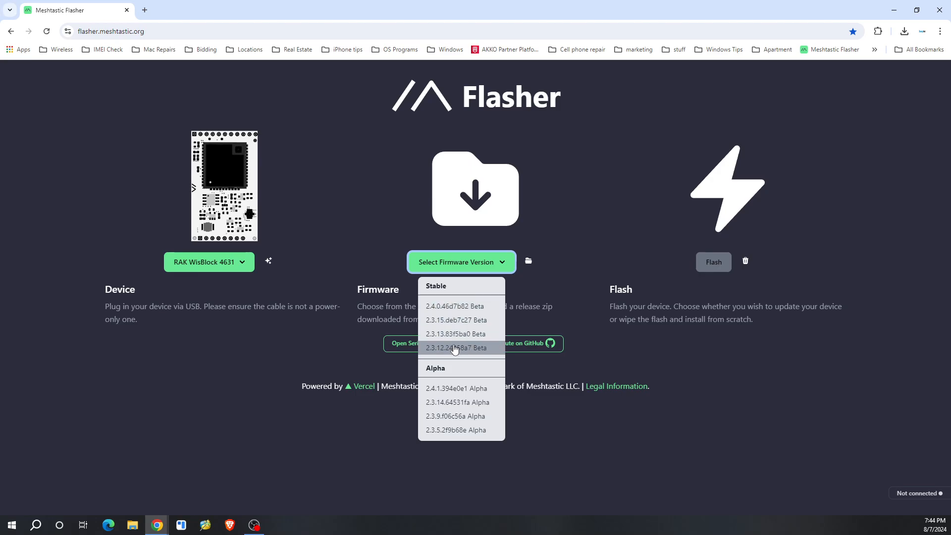
{"action": "left_click", "coordinate": [458, 347]}
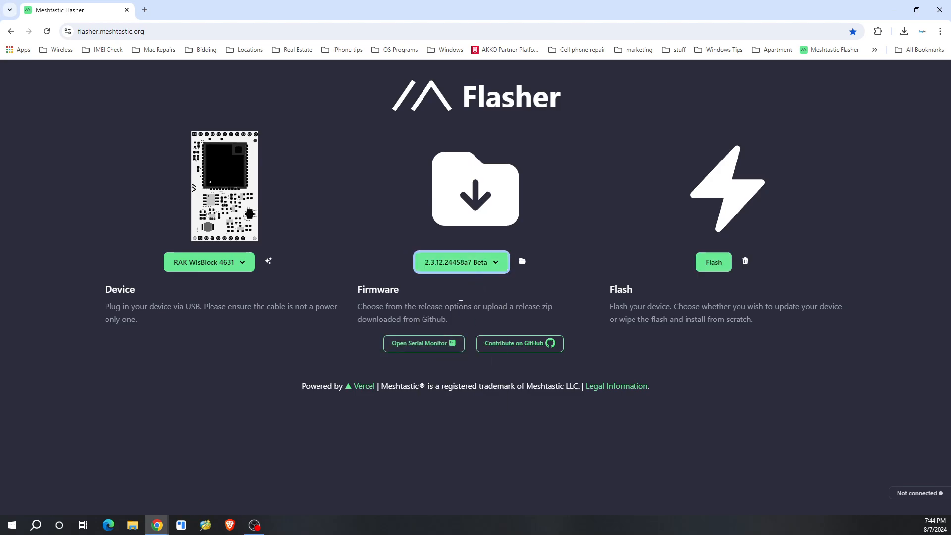
{"action": "left_click", "coordinate": [459, 262]}
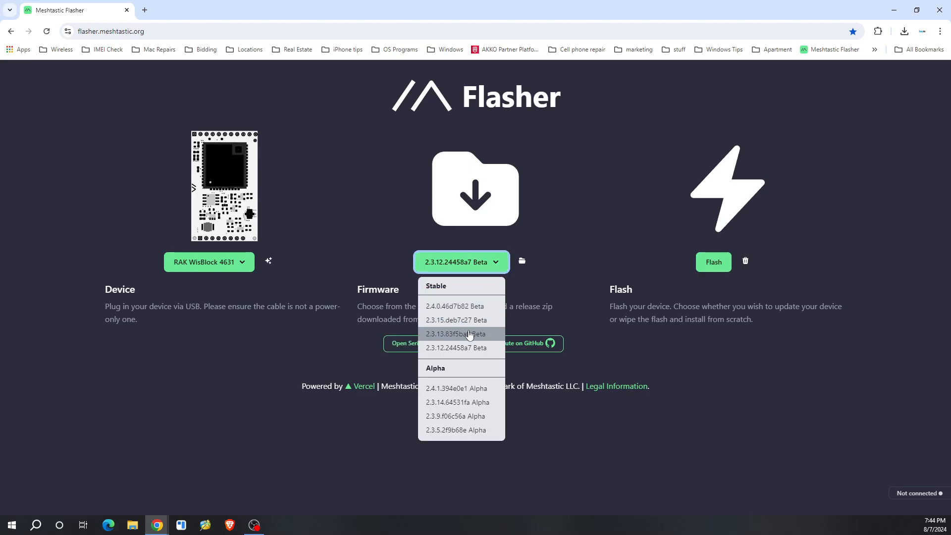
{"action": "mouse_move", "coordinate": [461, 348]}
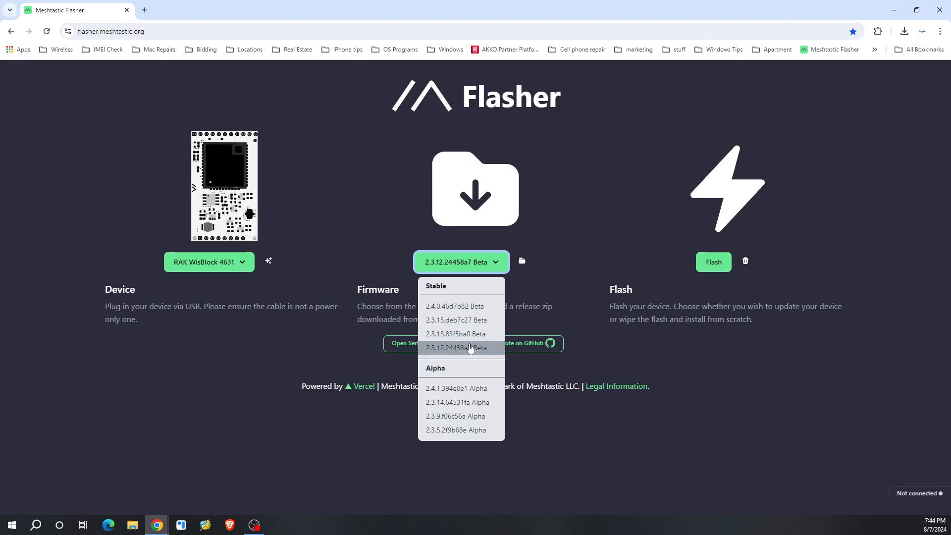
{"action": "left_click", "coordinate": [459, 348]}
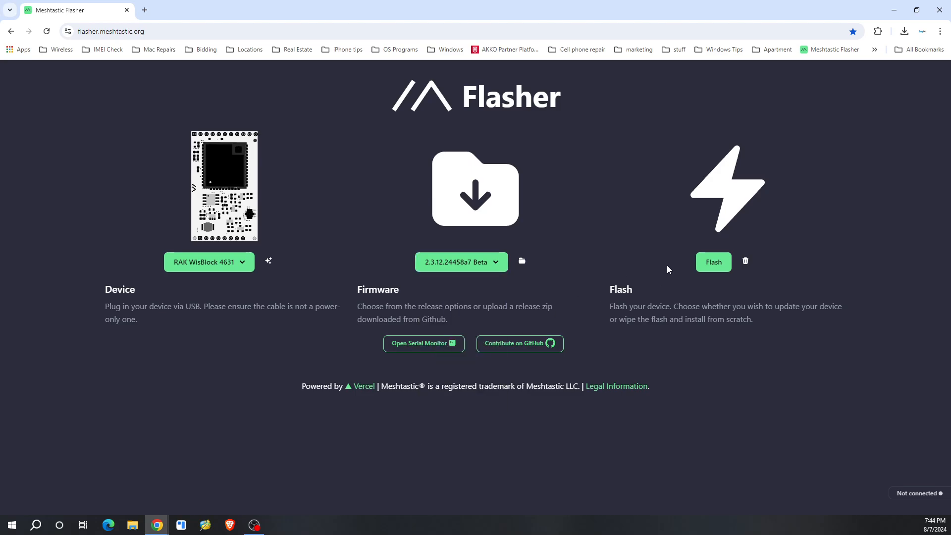
{"action": "mouse_move", "coordinate": [713, 268]}
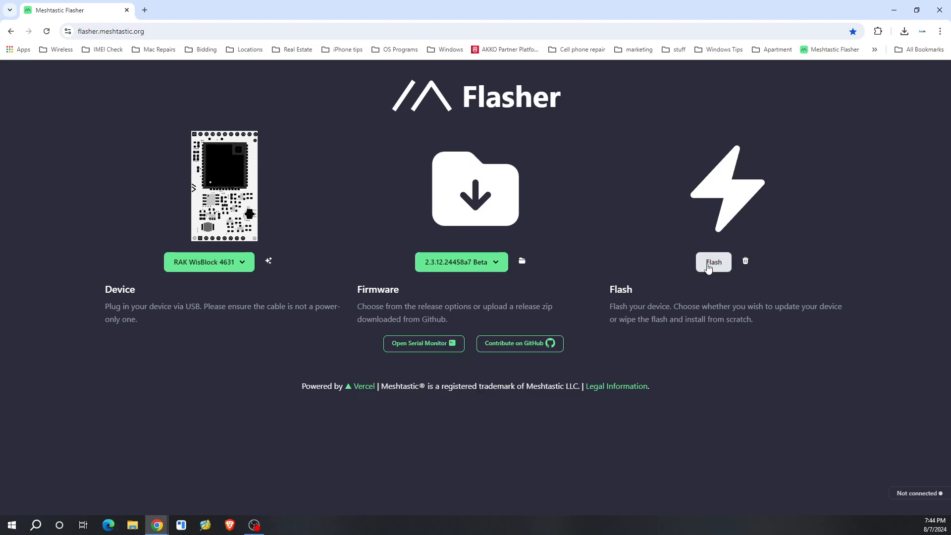
Step: Open the Flash RAK WisBlock 4631 dialog with the Flash button
{"action": "left_click", "coordinate": [714, 261]}
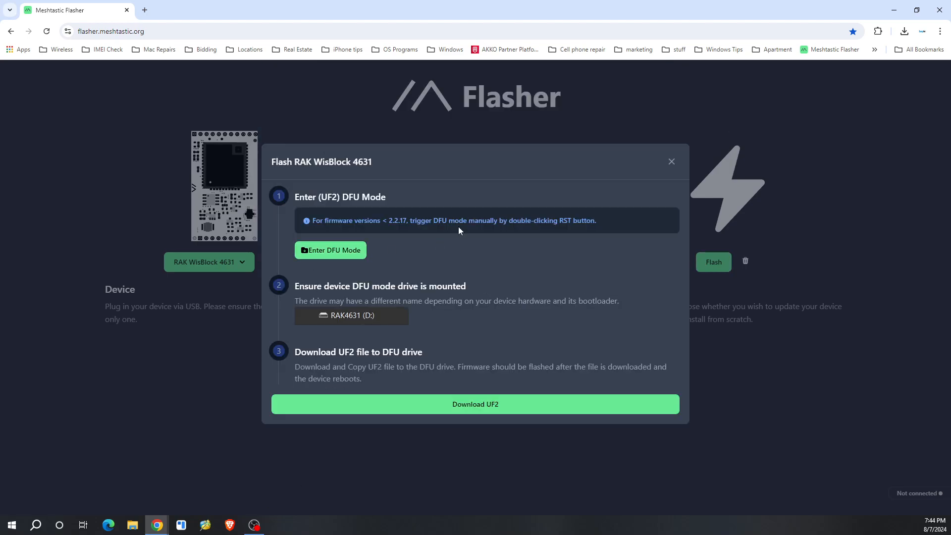
{"action": "mouse_move", "coordinate": [364, 265]}
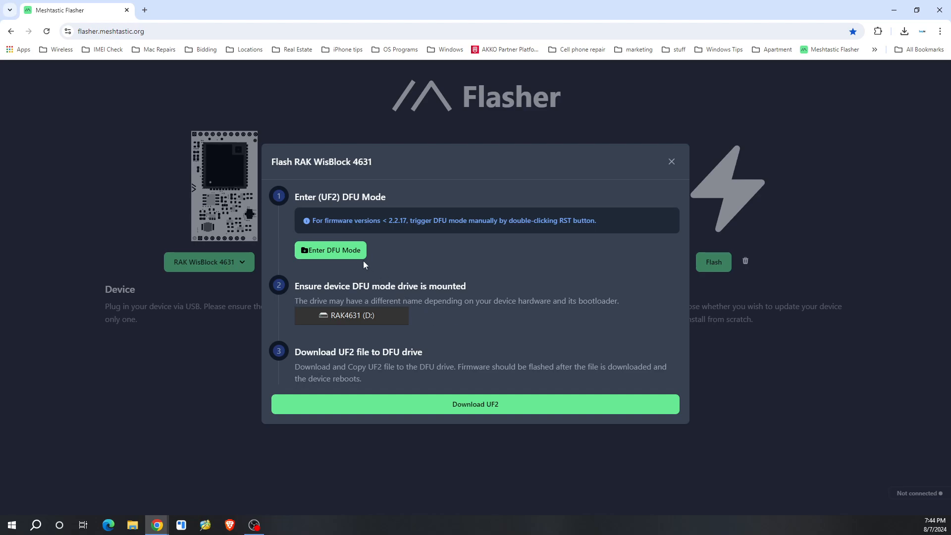
{"action": "mouse_move", "coordinate": [330, 250]}
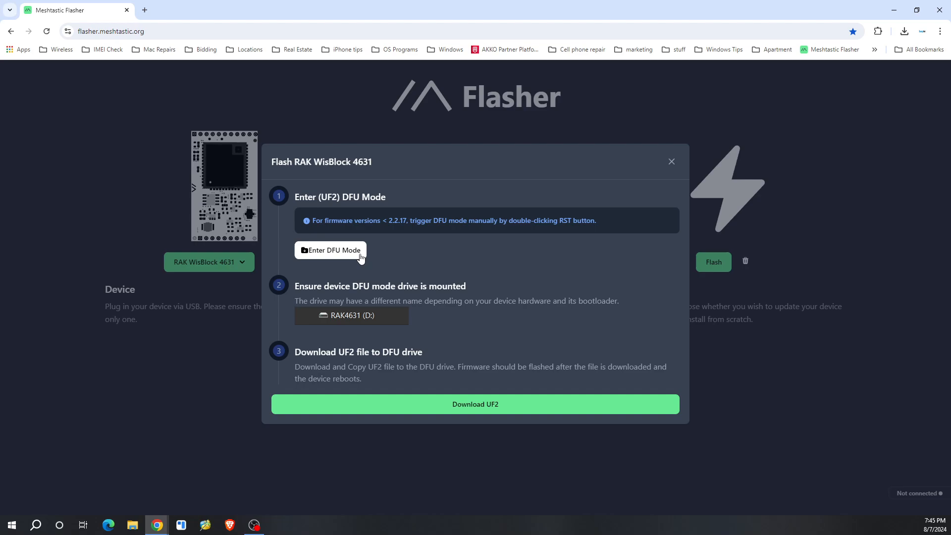
{"action": "mouse_move", "coordinate": [345, 254]}
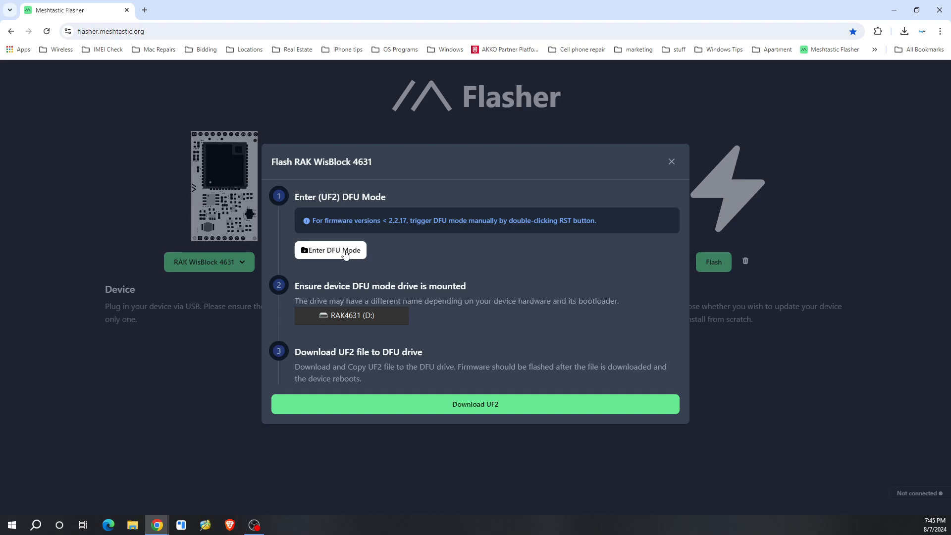
Step: Request DFU mode and choose the TinyUSB Serial (COM21) port
{"action": "left_click", "coordinate": [330, 250]}
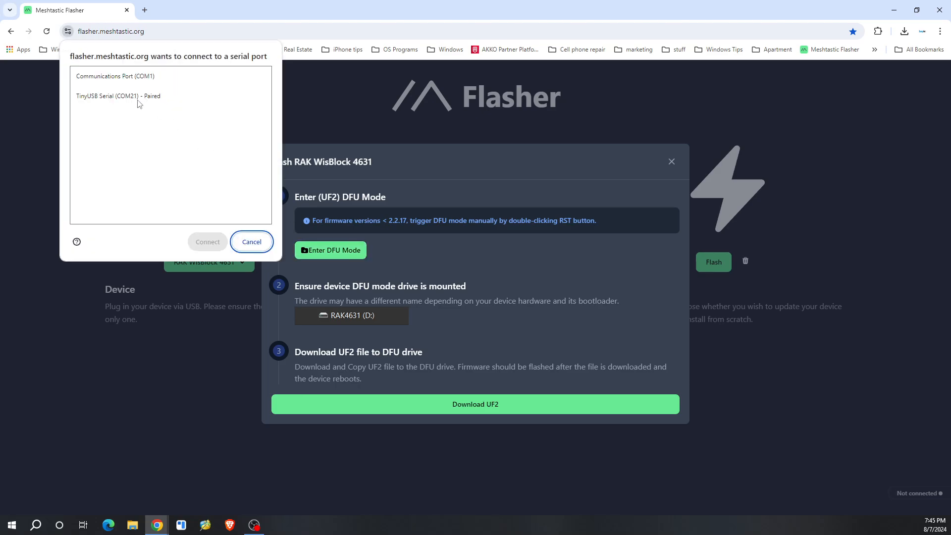
{"action": "left_click", "coordinate": [119, 95]}
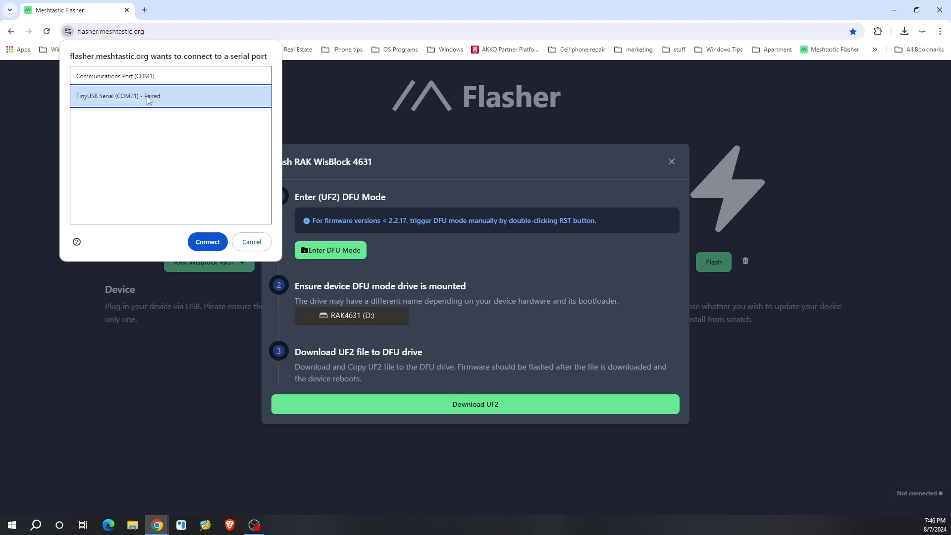
{"action": "mouse_move", "coordinate": [144, 99]}
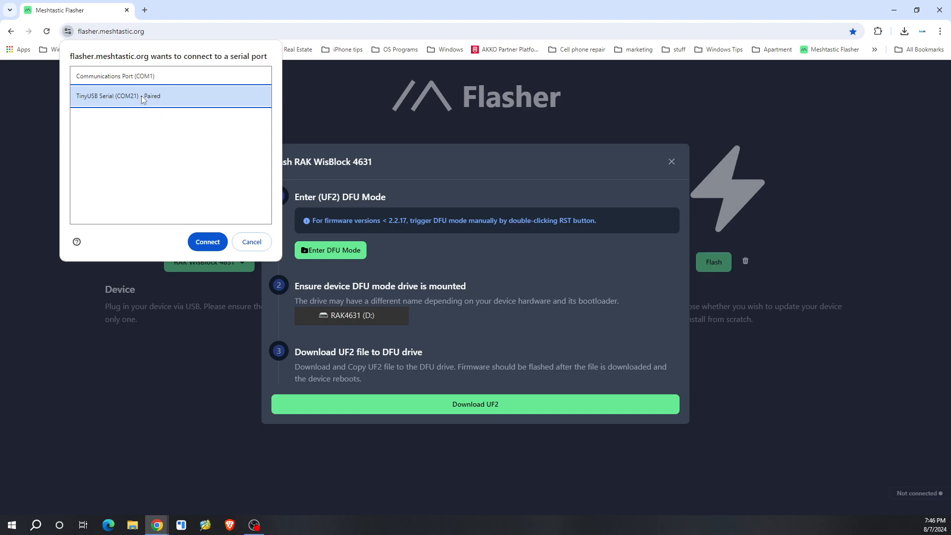
{"action": "mouse_move", "coordinate": [127, 101]}
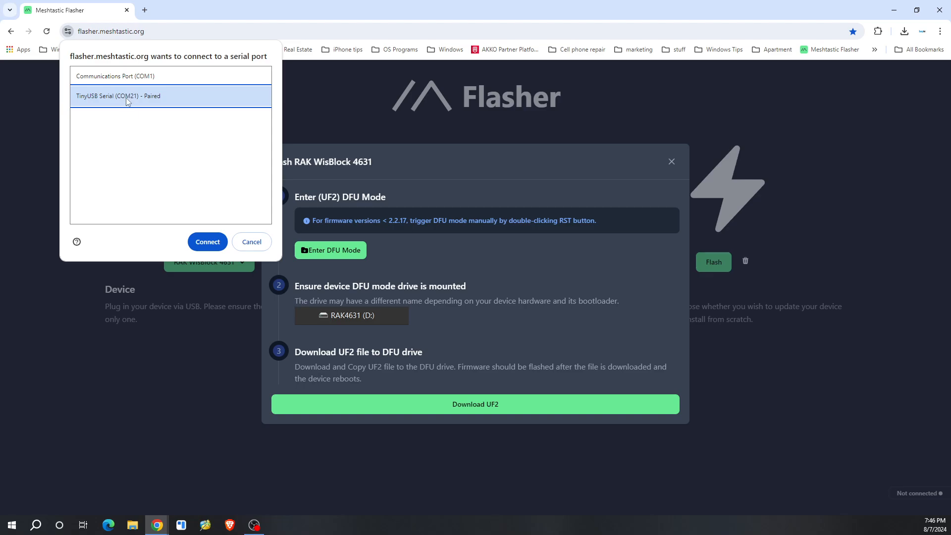
{"action": "mouse_move", "coordinate": [135, 103]}
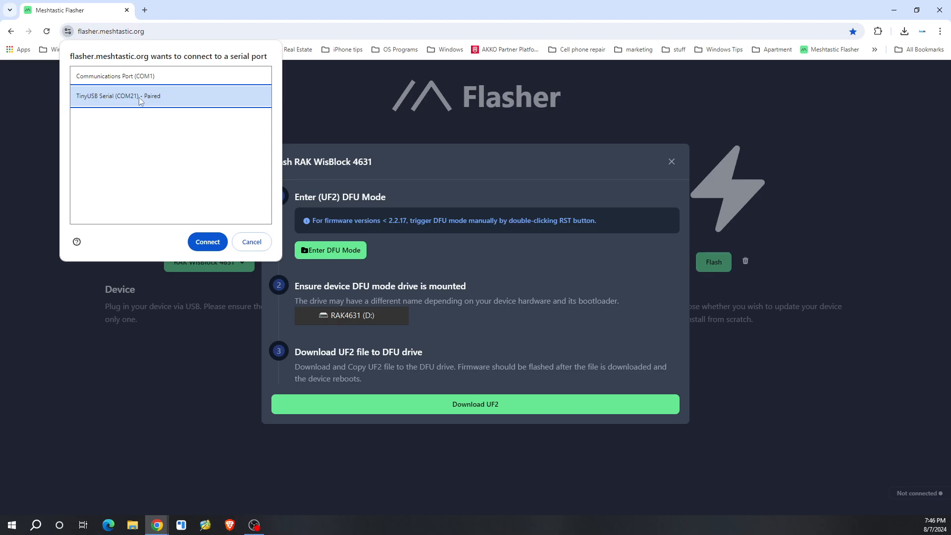
{"action": "mouse_move", "coordinate": [140, 100]}
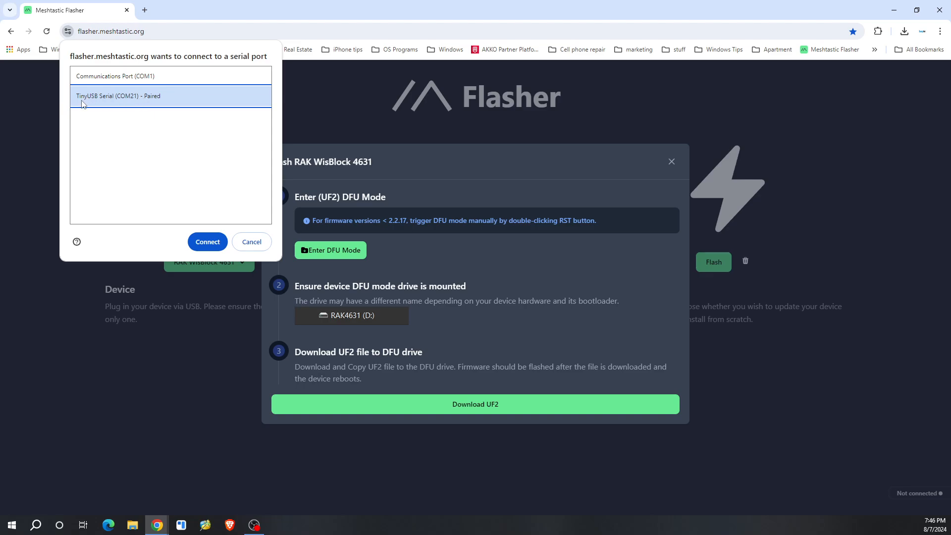
{"action": "mouse_move", "coordinate": [123, 103]}
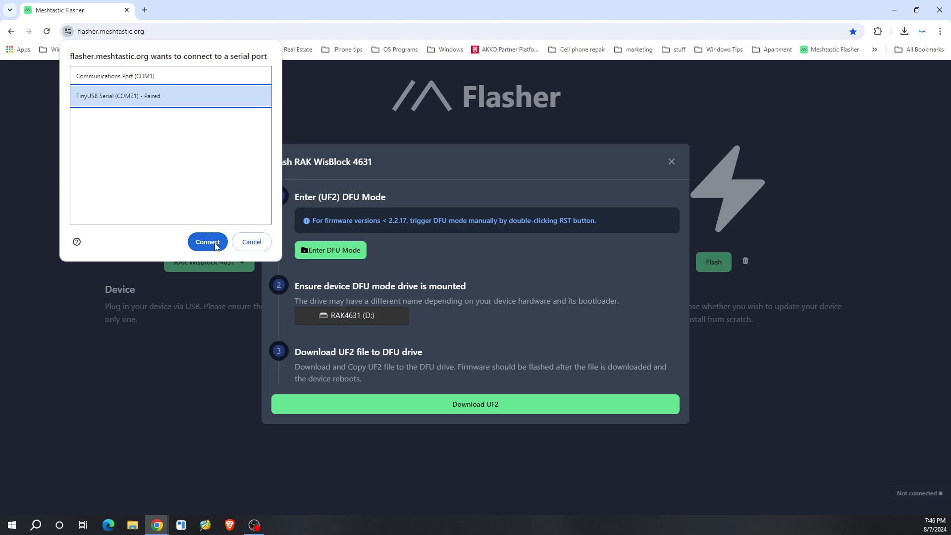
Step: Connect to COM21, then open the RAK4631 (E:) drive from This PC
{"action": "left_click", "coordinate": [207, 241]}
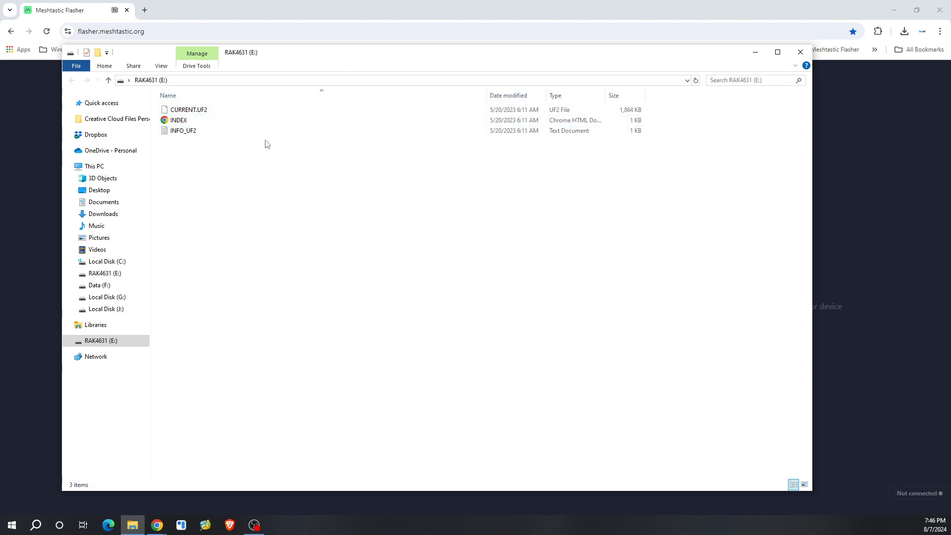
{"action": "left_click", "coordinate": [178, 120]}
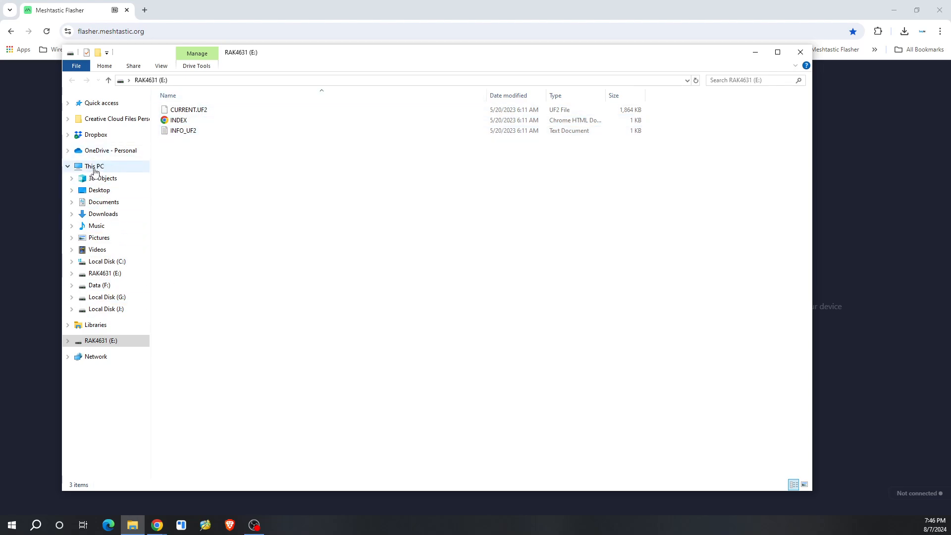
{"action": "left_click", "coordinate": [94, 165]}
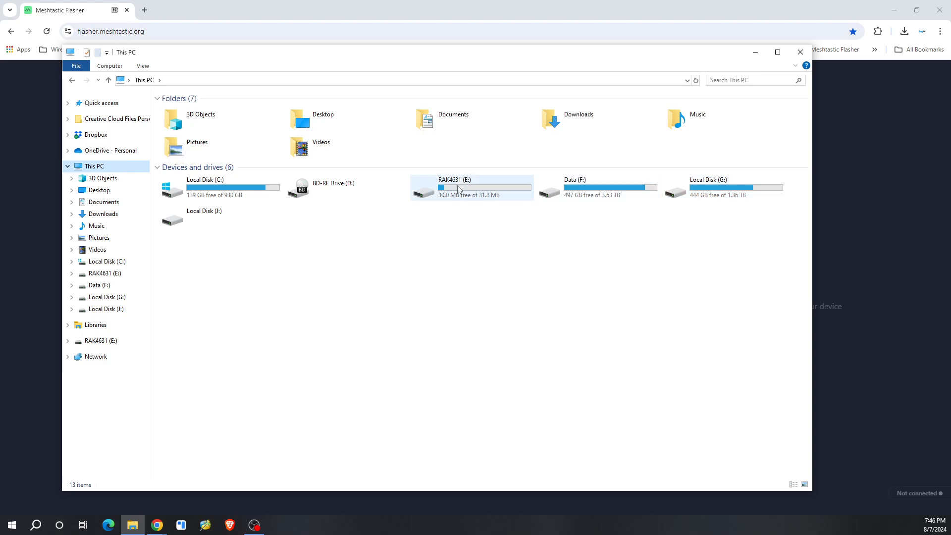
{"action": "mouse_move", "coordinate": [457, 189]}
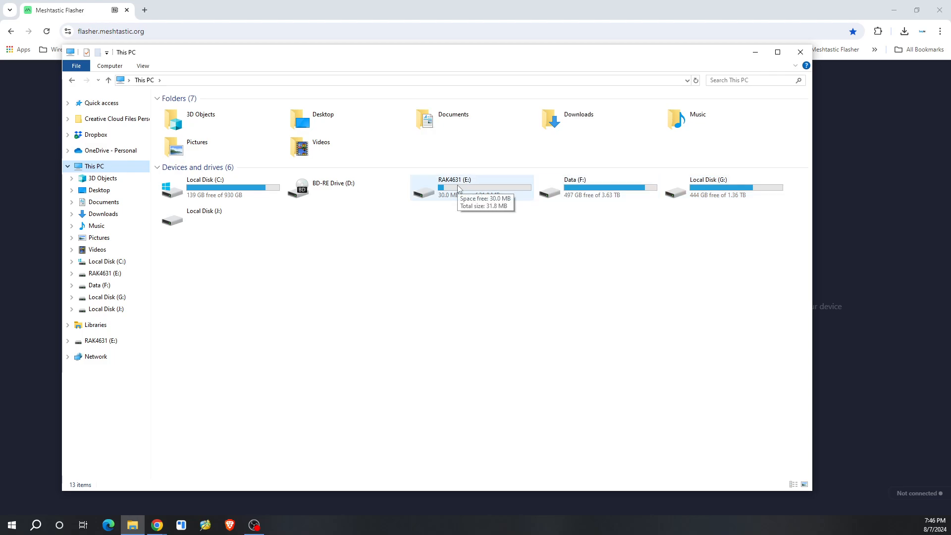
{"action": "double_click", "coordinate": [452, 188]}
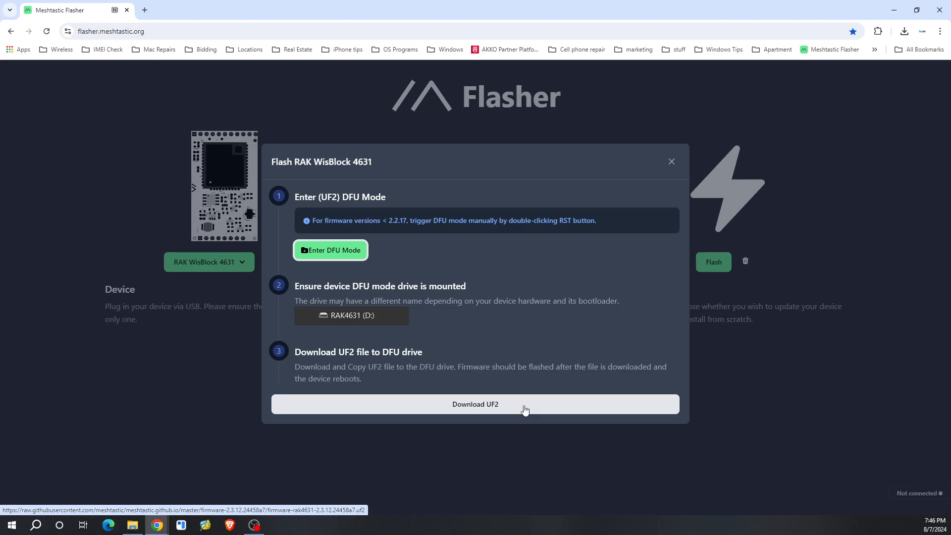
Step: Download the RAK4631 UF2 firmware and show it in the Downloads folder
{"action": "left_click", "coordinate": [475, 404]}
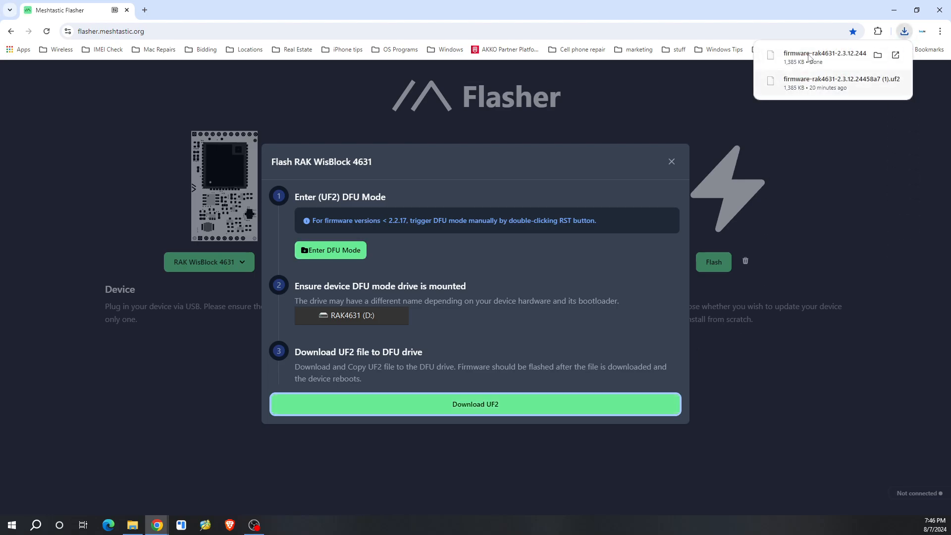
{"action": "mouse_move", "coordinate": [878, 55]}
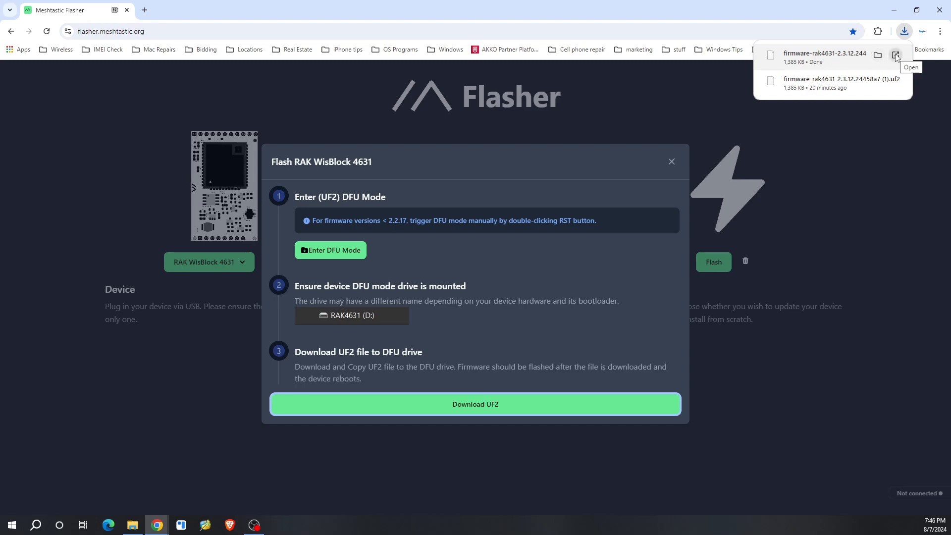
{"action": "left_click", "coordinate": [476, 404]}
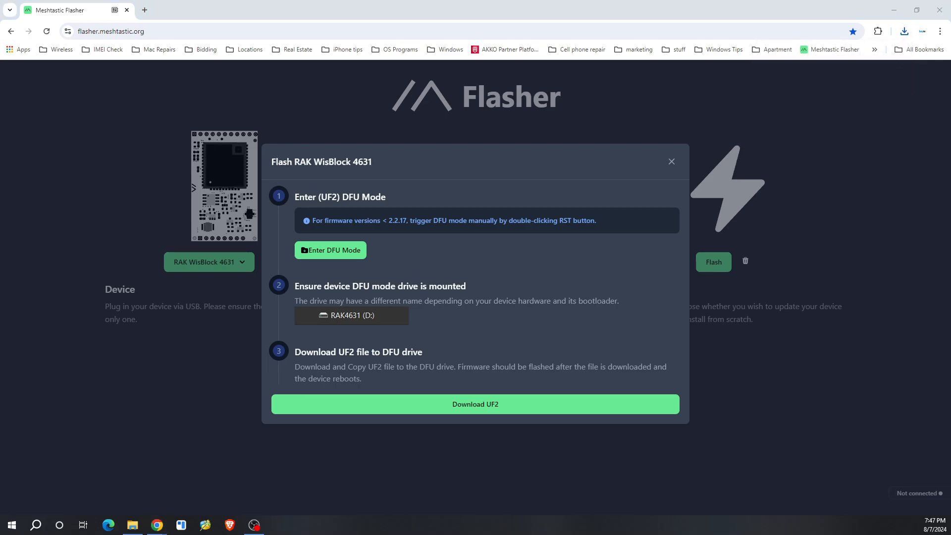
{"action": "left_click", "coordinate": [904, 30]}
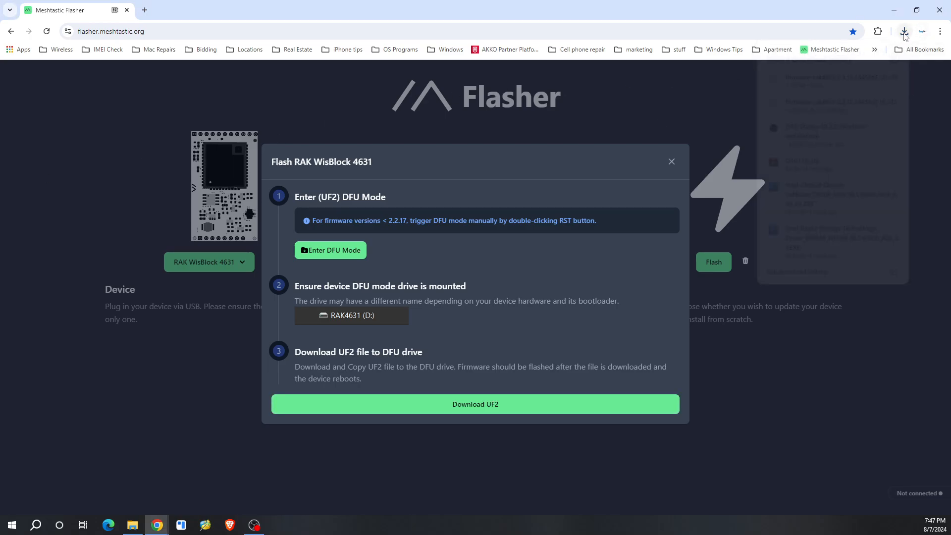
{"action": "left_click", "coordinate": [903, 30]}
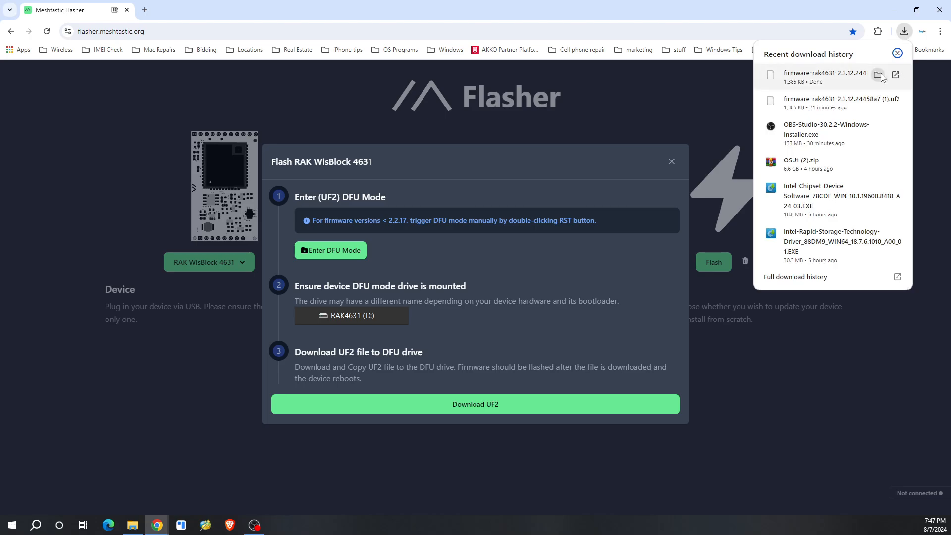
{"action": "left_click", "coordinate": [879, 76]}
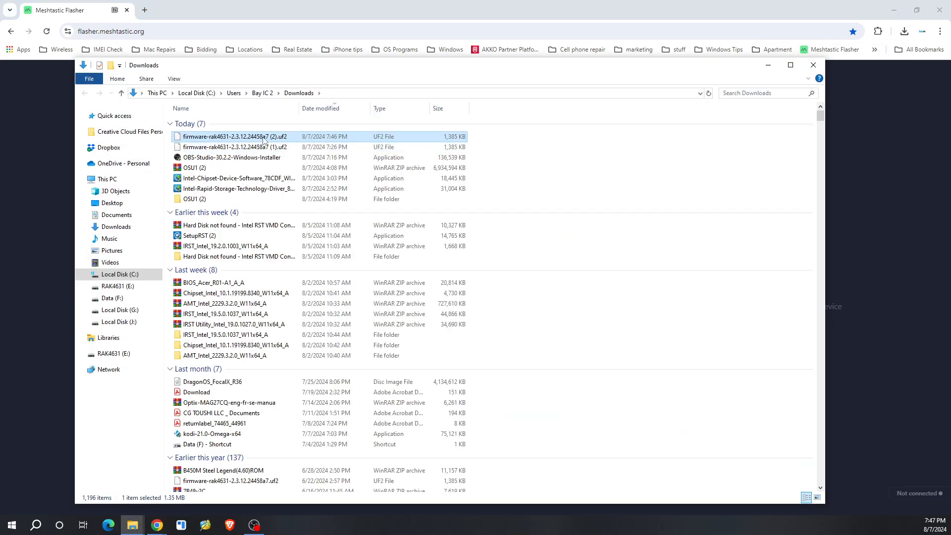
Step: Copy the .uf2 firmware file and paste it onto the RAK4631 (E:) drive
{"action": "right_click", "coordinate": [236, 136]}
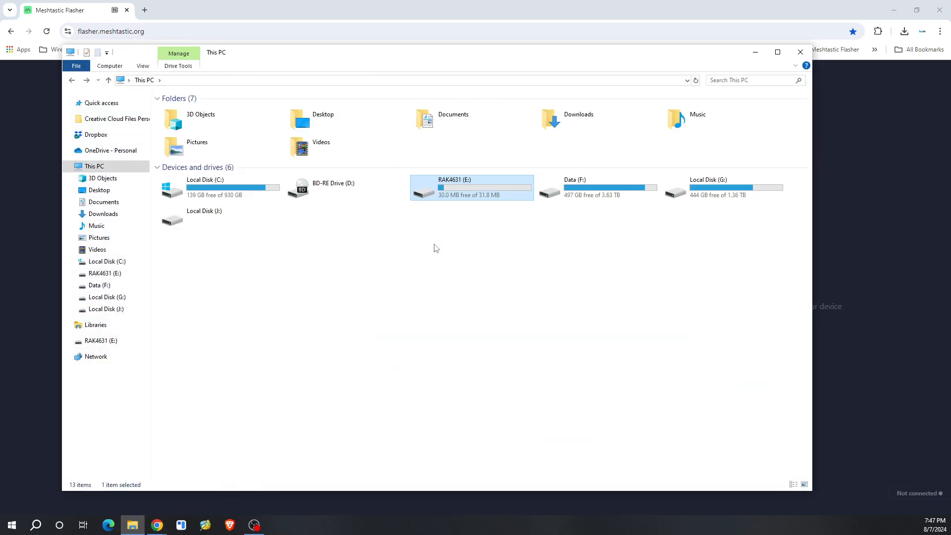
{"action": "double_click", "coordinate": [471, 186]}
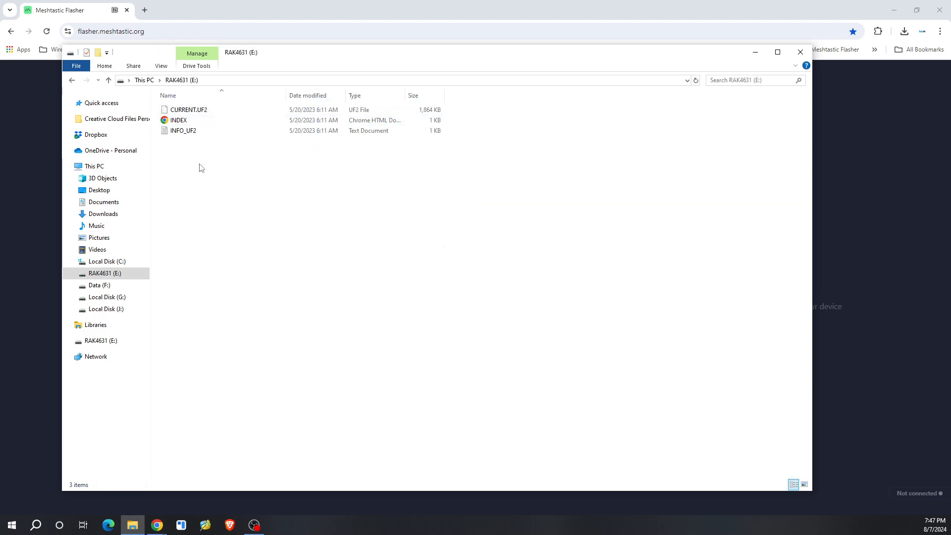
{"action": "right_click", "coordinate": [202, 168]}
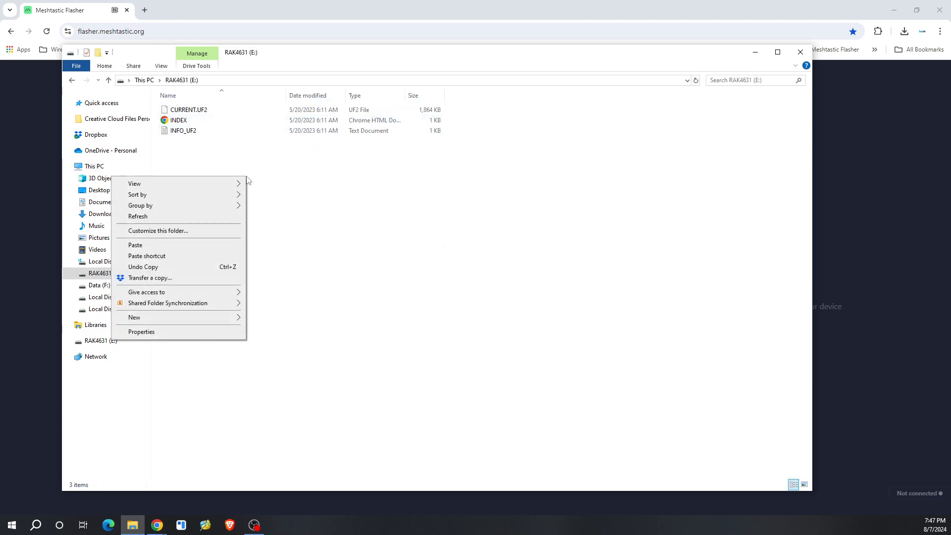
{"action": "left_click", "coordinate": [190, 244]}
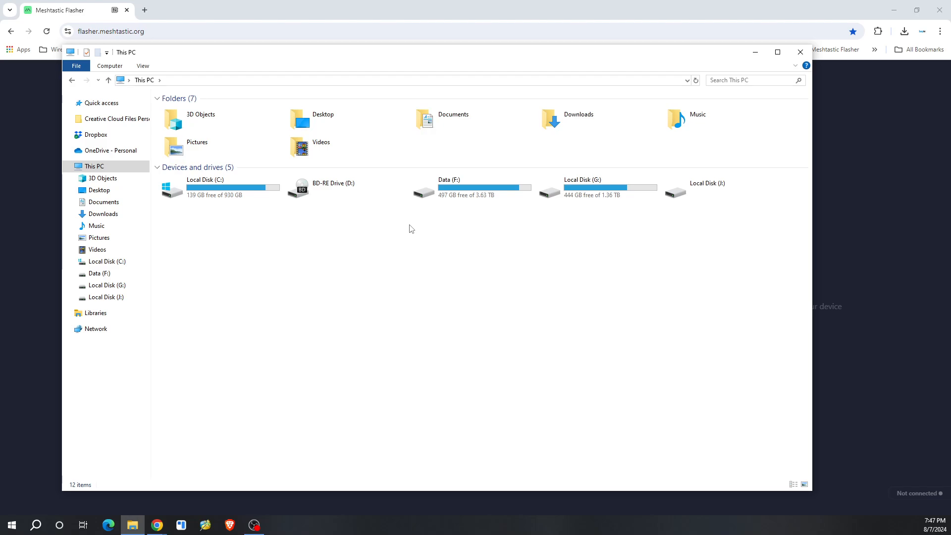
{"action": "mouse_move", "coordinate": [378, 244]}
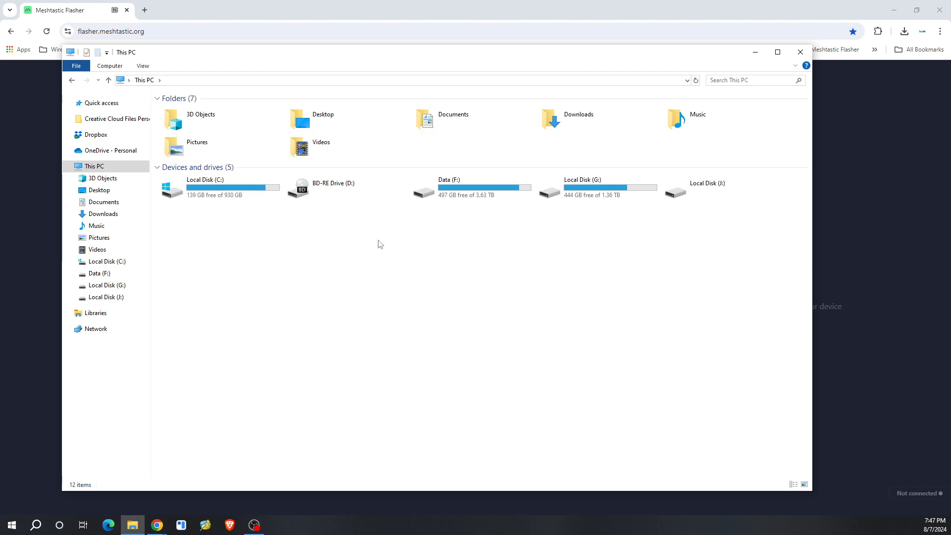
{"action": "mouse_move", "coordinate": [408, 343]}
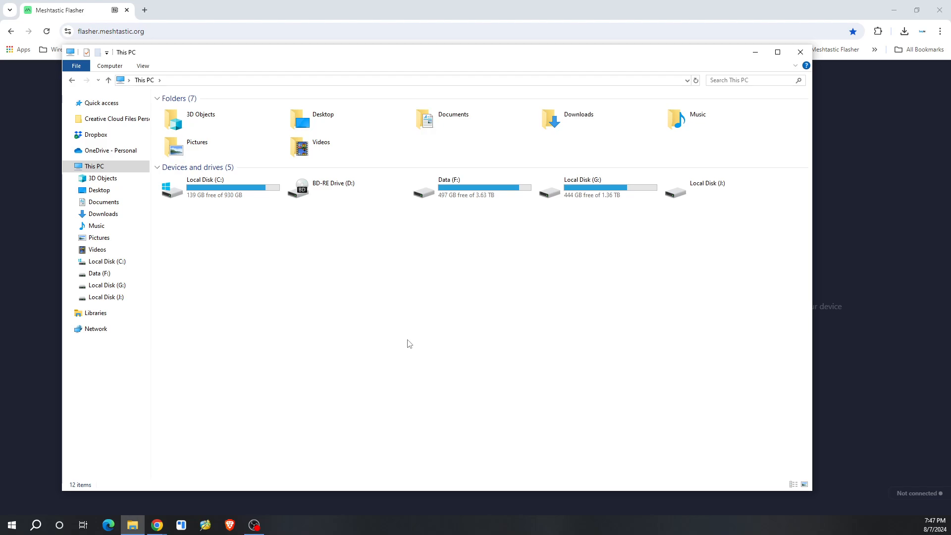
{"action": "mouse_move", "coordinate": [430, 252]}
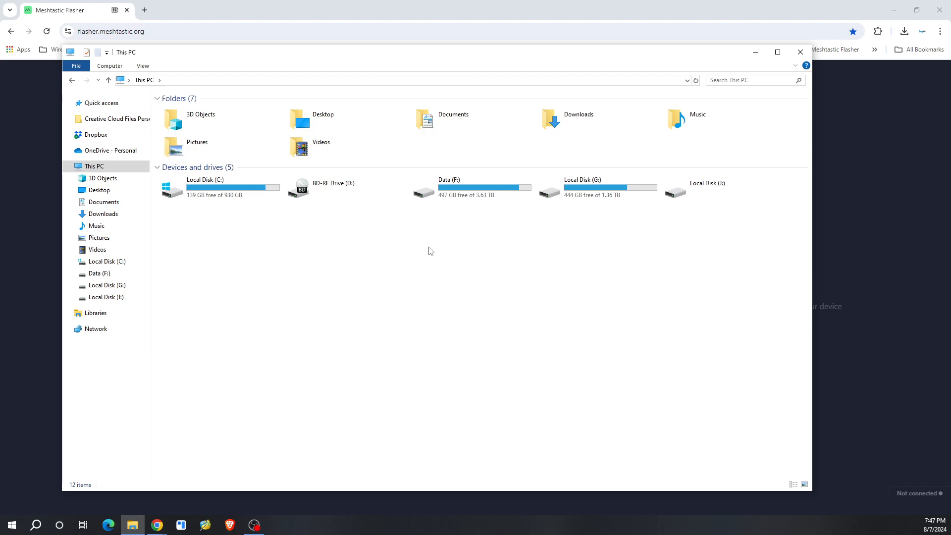
{"action": "left_click", "coordinate": [707, 183]}
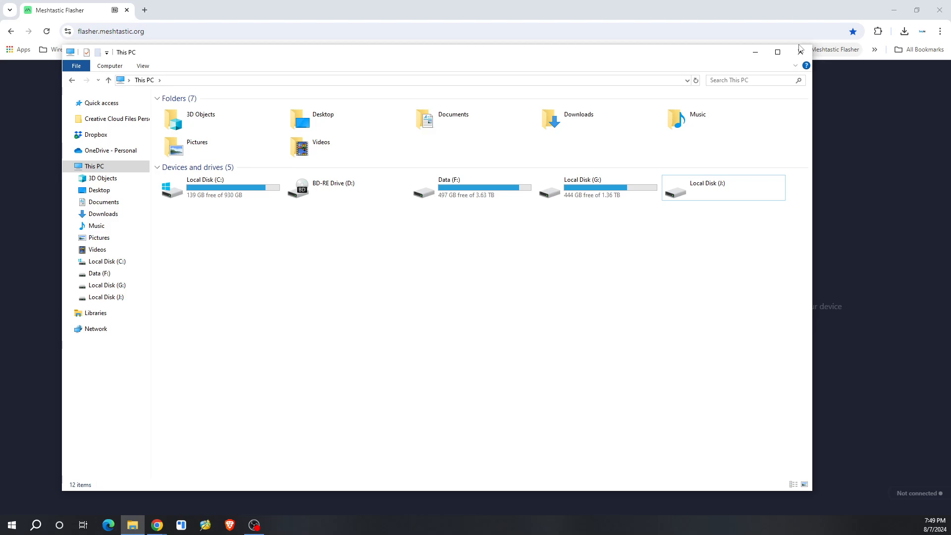
{"action": "mouse_move", "coordinate": [820, 50]}
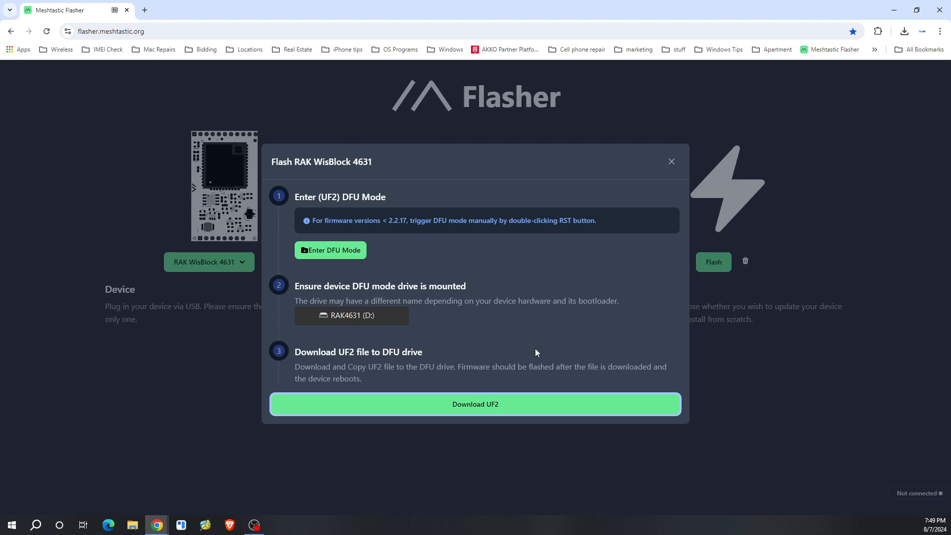
{"action": "mouse_move", "coordinate": [535, 352]}
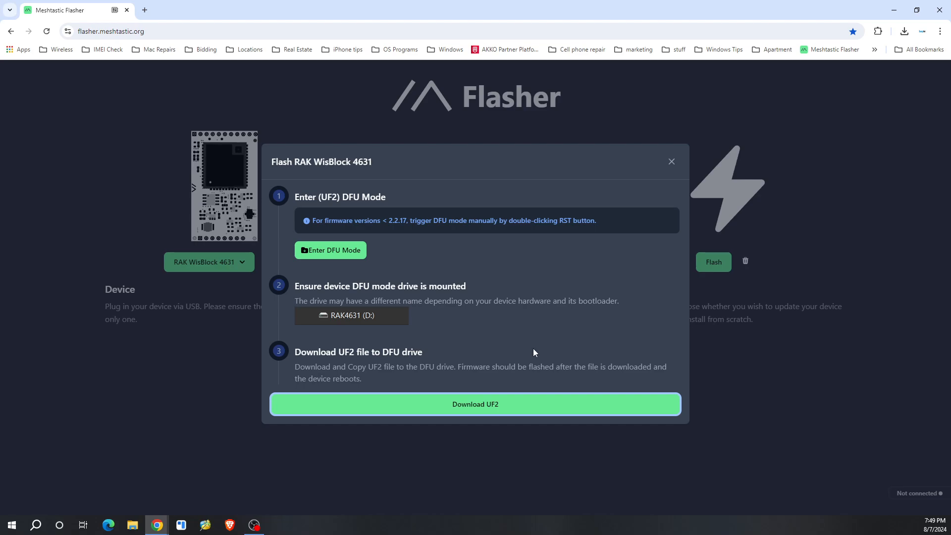